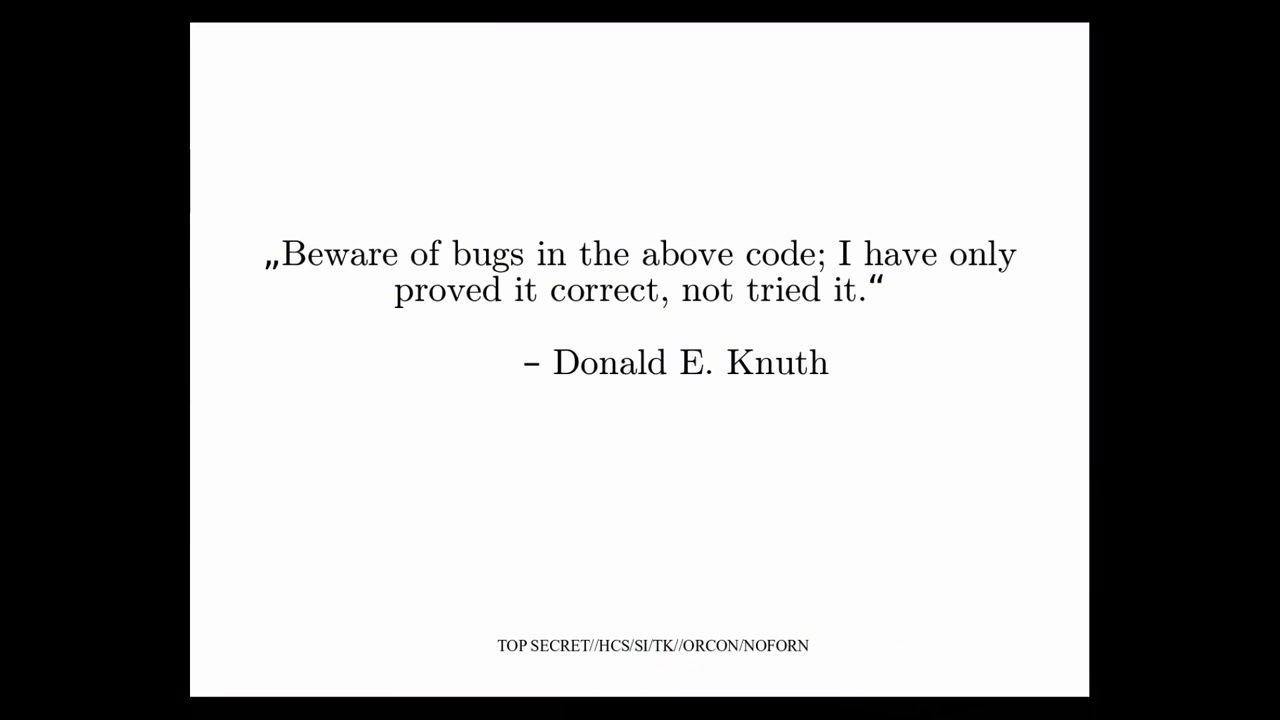
key("Right")
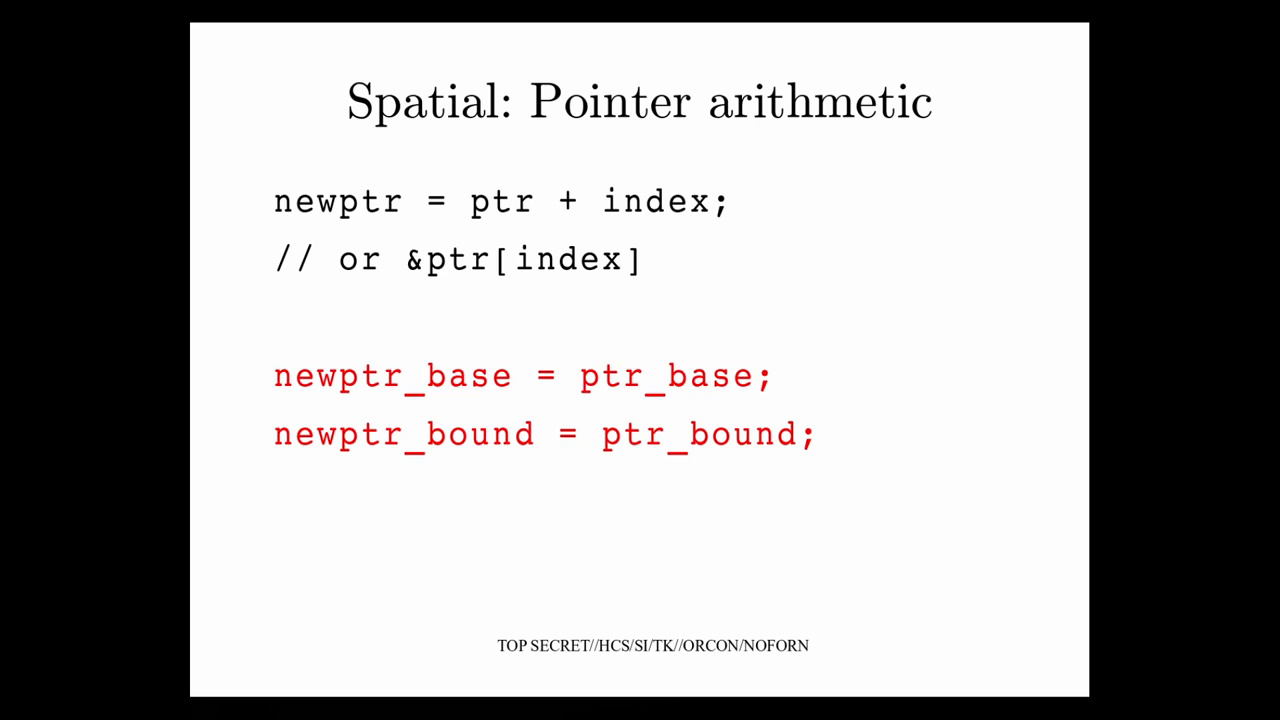
key("Right")
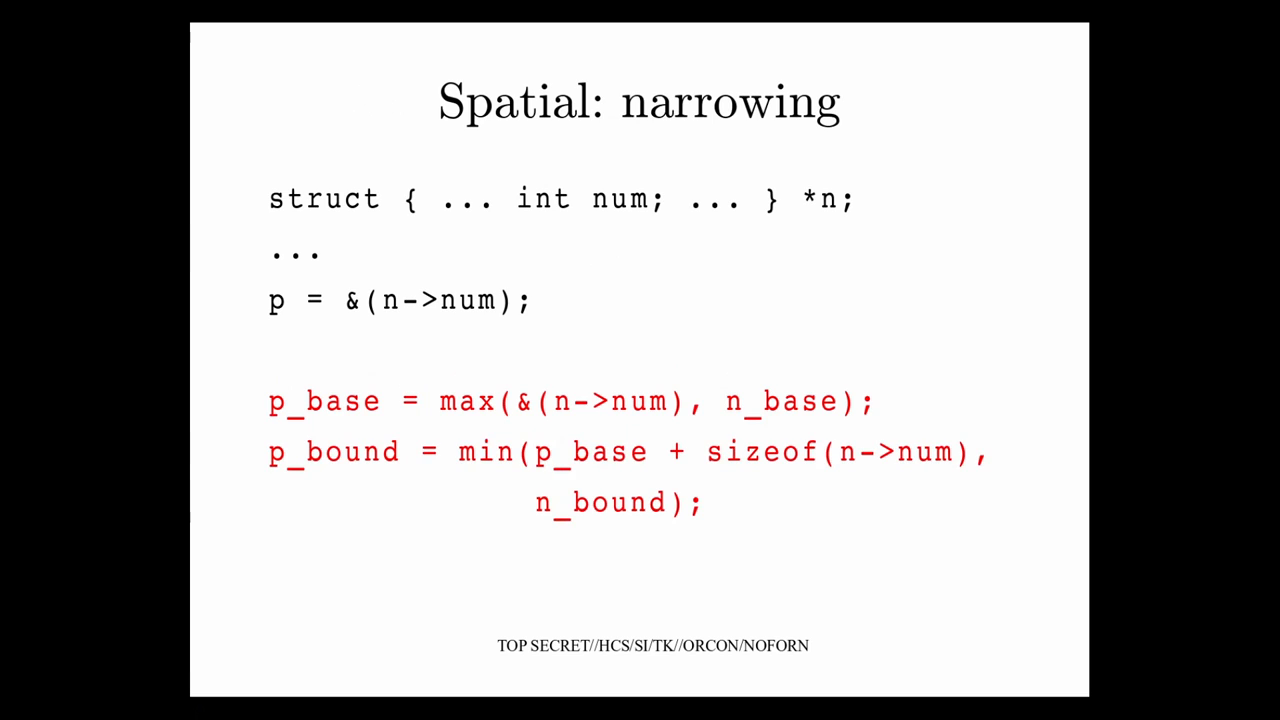